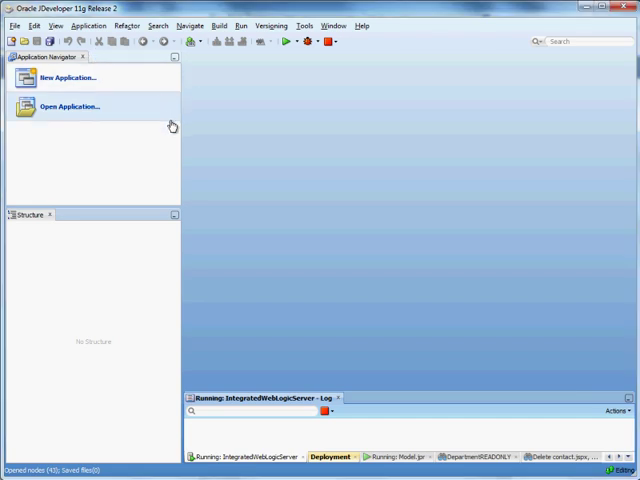
{"action": "mouse_move", "coordinate": [172, 125]}
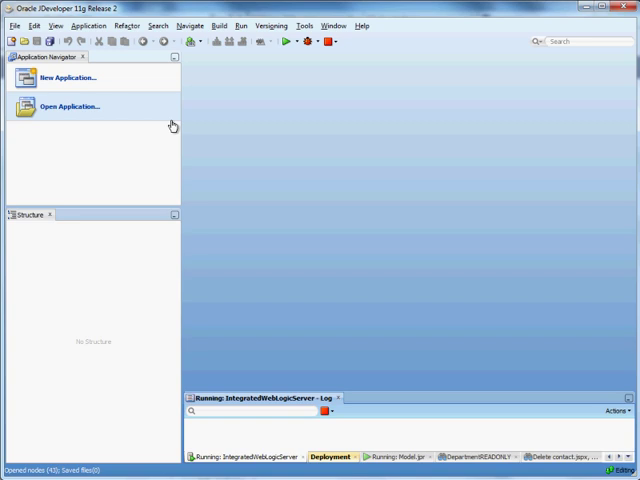
{"action": "mouse_move", "coordinate": [172, 125]}
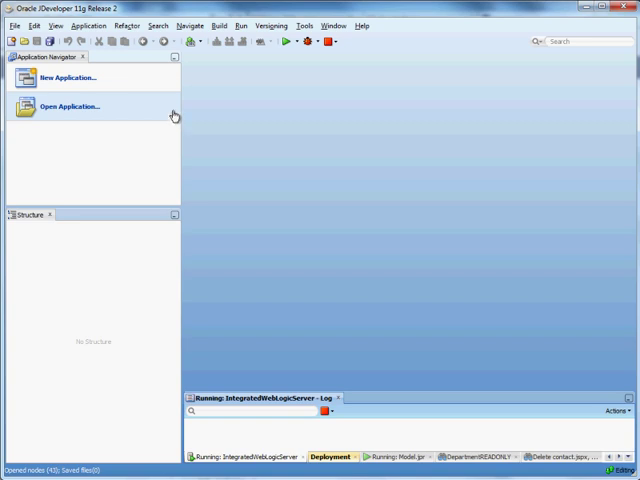
{"action": "mouse_move", "coordinate": [167, 107]}
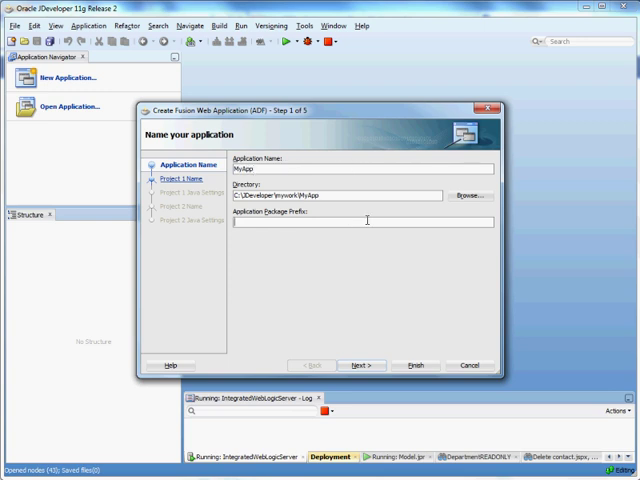
Step: Create Fusion Web application MyApp with a com.f… package prefix, keeping default project settings
{"action": "type", "text": "com.f"}
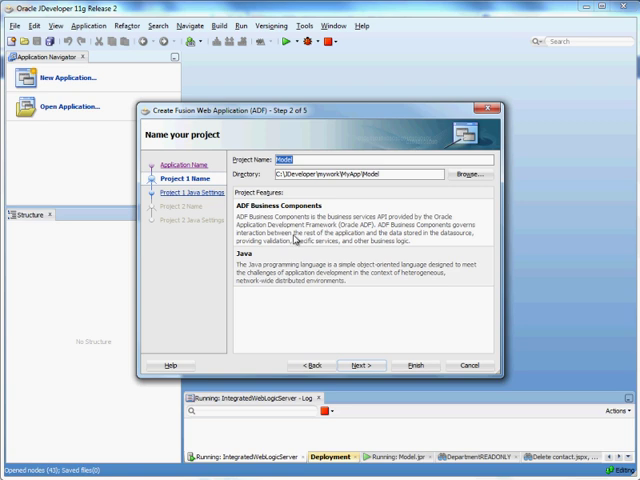
{"action": "mouse_move", "coordinate": [378, 360]}
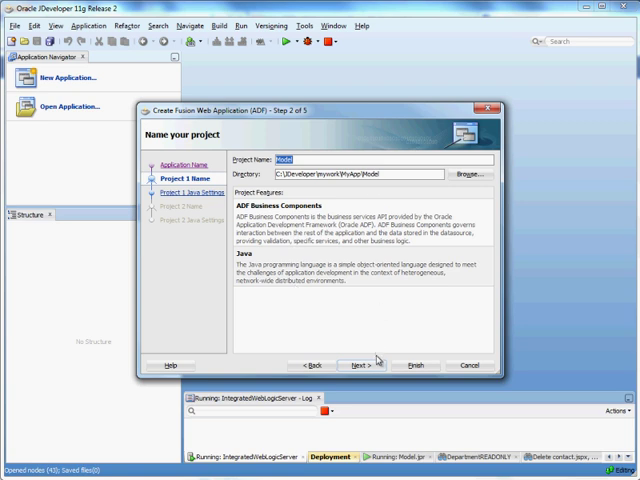
{"action": "left_click", "coordinate": [361, 365]}
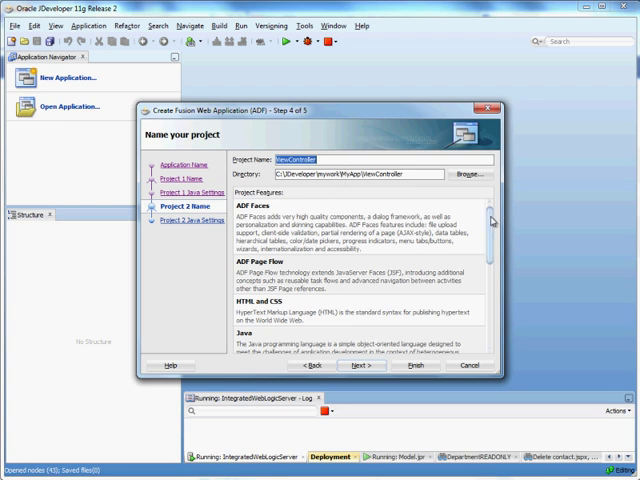
{"action": "left_click", "coordinate": [358, 365]}
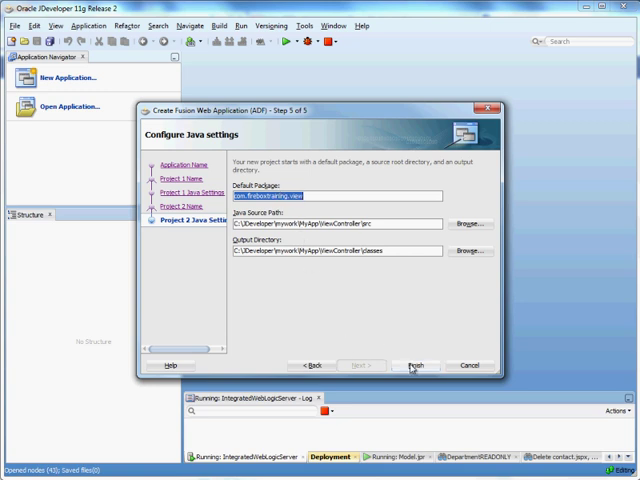
{"action": "left_click", "coordinate": [415, 365]}
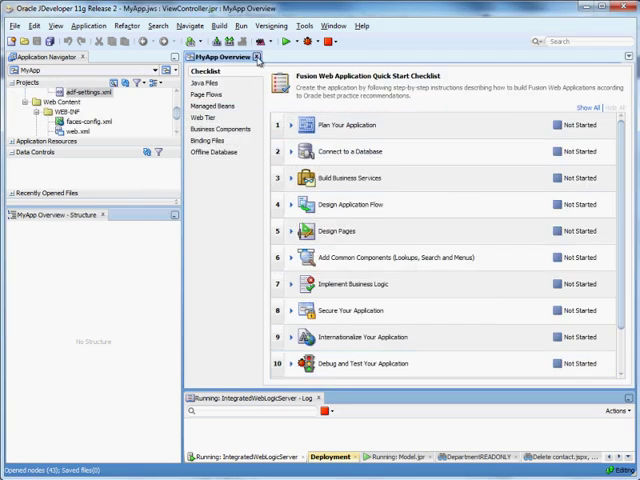
Step: Close the MyApp overview and start Business Components from Tables on the Model project
{"action": "left_click", "coordinate": [257, 57]}
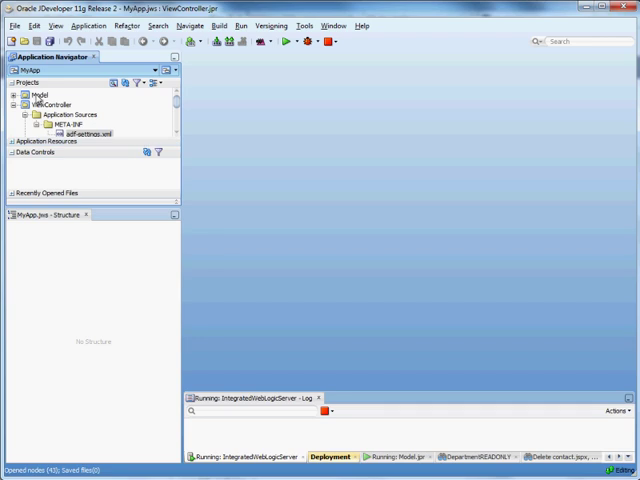
{"action": "right_click", "coordinate": [39, 94]}
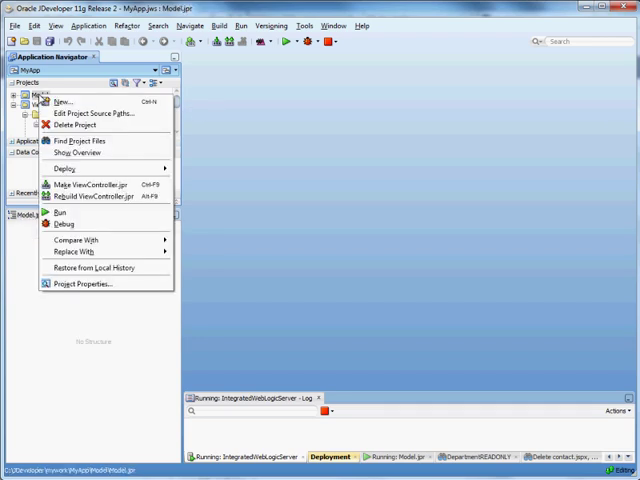
{"action": "left_click", "coordinate": [62, 101]}
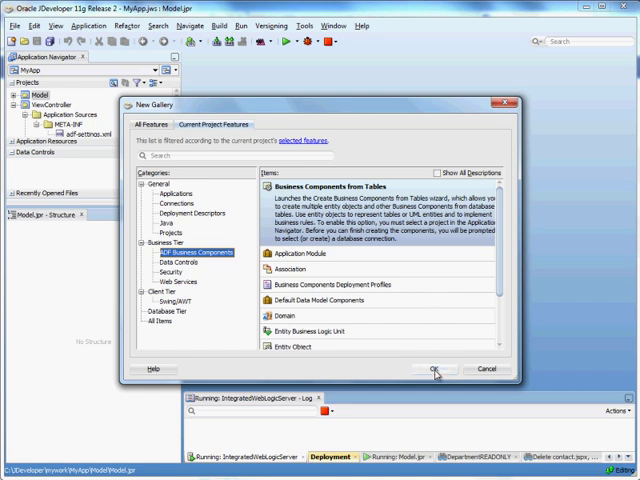
{"action": "left_click", "coordinate": [433, 369]}
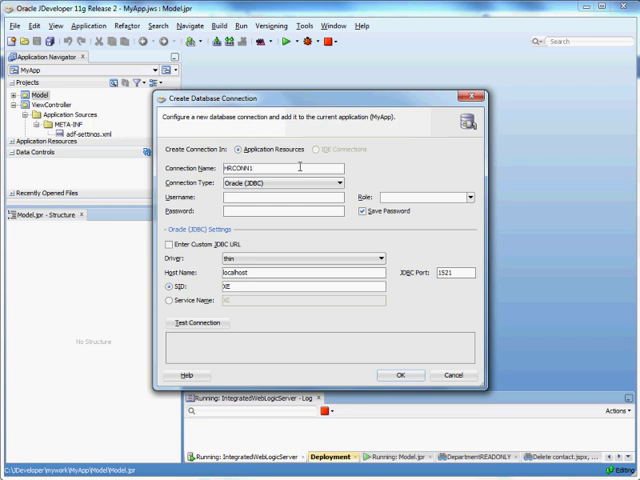
Step: Create the HRCONN1 connection with hr credentials and SID orcl, testing it successfully
{"action": "type", "text": "hr"}
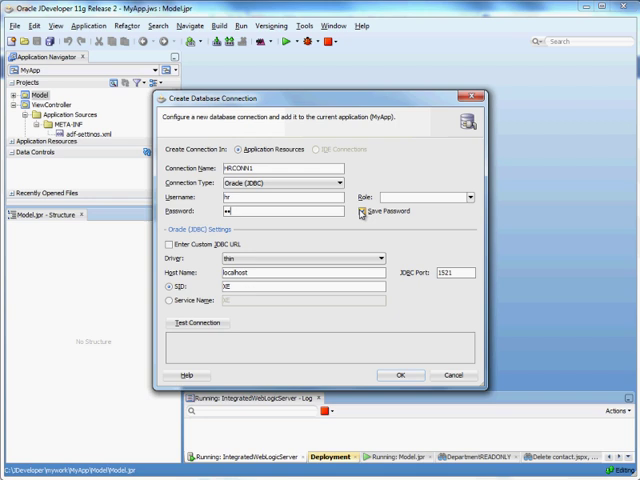
{"action": "left_click", "coordinate": [363, 211]}
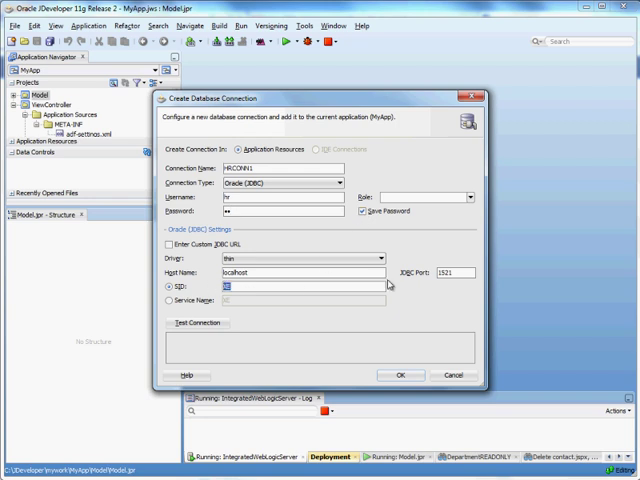
{"action": "type", "text": "orcl"}
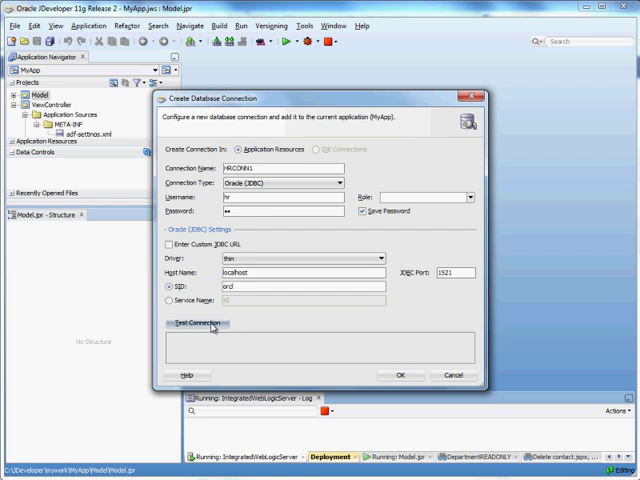
{"action": "left_click", "coordinate": [197, 323]}
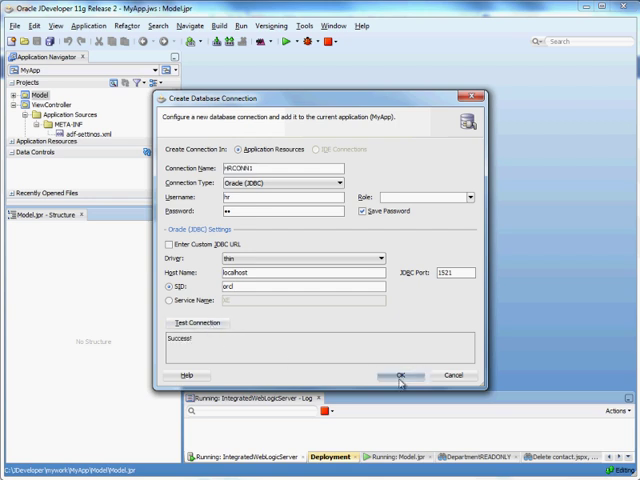
{"action": "left_click", "coordinate": [395, 375]}
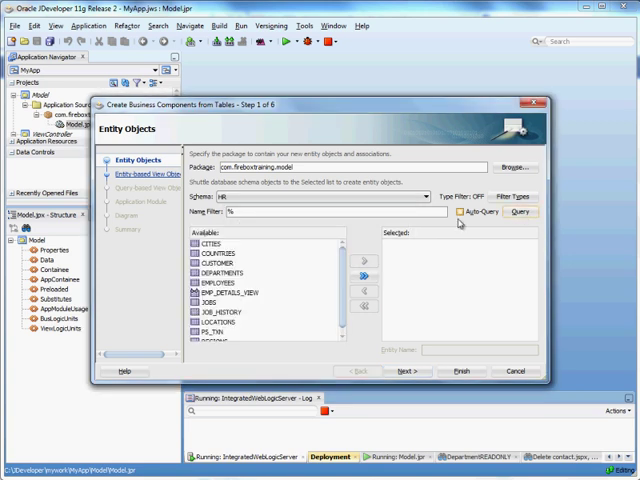
Step: Select EMPLOYEES as entity EmployeeEO and keep the EmployeeEOView view object
{"action": "left_click", "coordinate": [214, 291]}
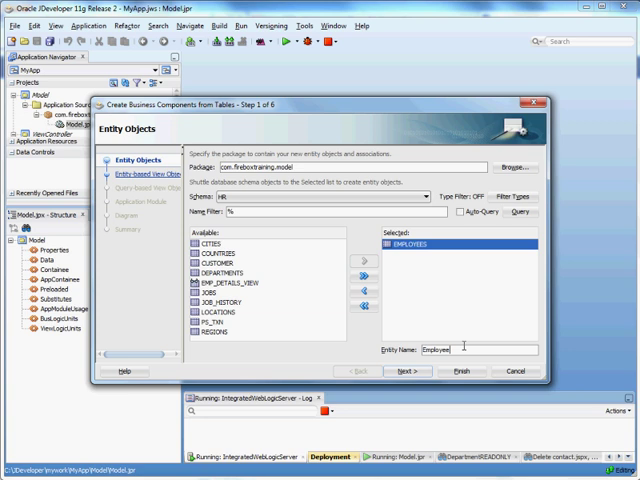
{"action": "left_click", "coordinate": [409, 370]}
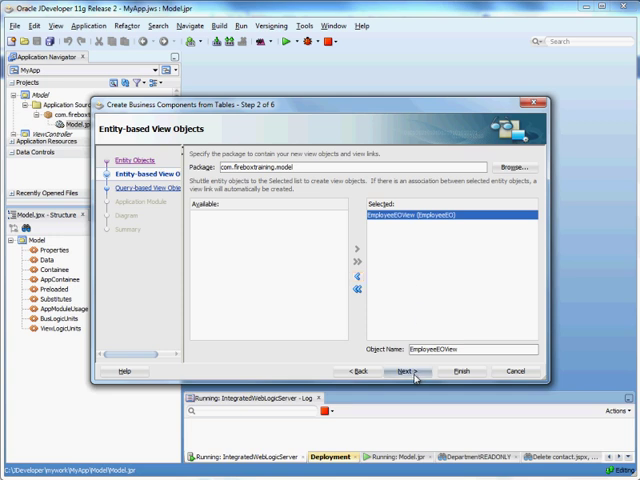
{"action": "left_click", "coordinate": [408, 371]}
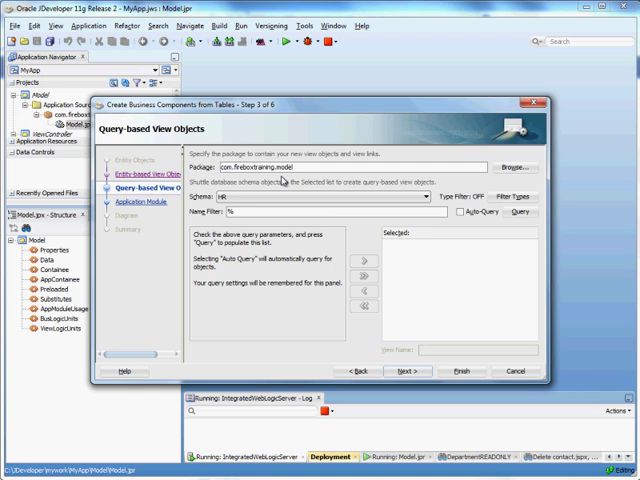
Step: Add DEPARTMENTS and JOBS as DepartmentsREADONLY and JobsREADONLY views, plus EMPLOYEES
{"action": "left_click", "coordinate": [519, 212]}
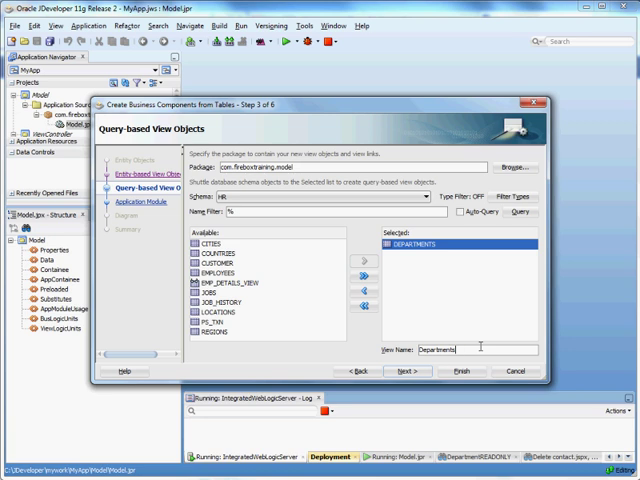
{"action": "type", "text": "READONLY"}
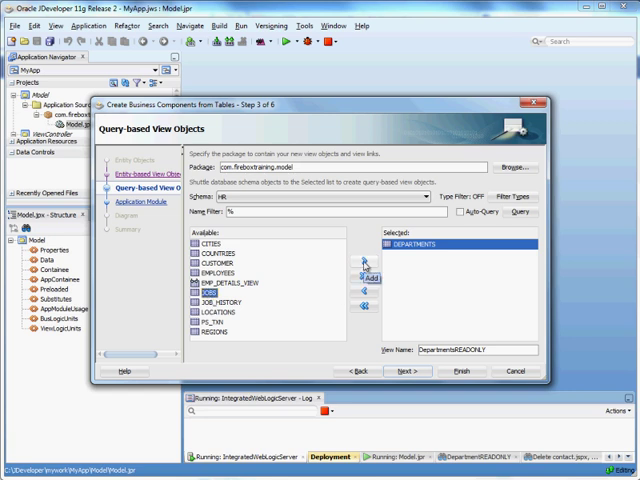
{"action": "left_click", "coordinate": [360, 273]}
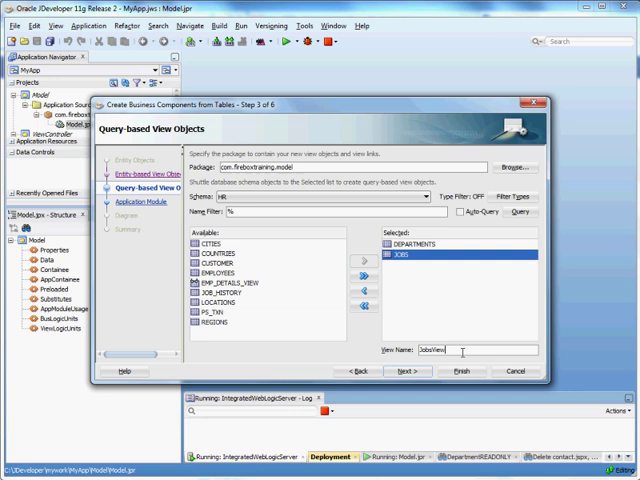
{"action": "type", "text": "Jobs"}
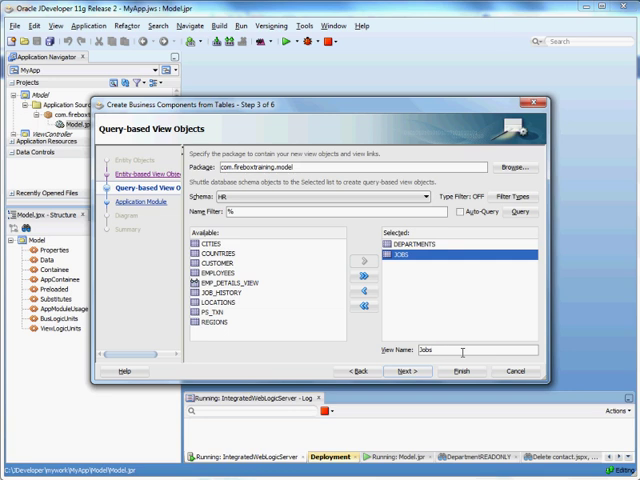
{"action": "type", "text": "READONLY"}
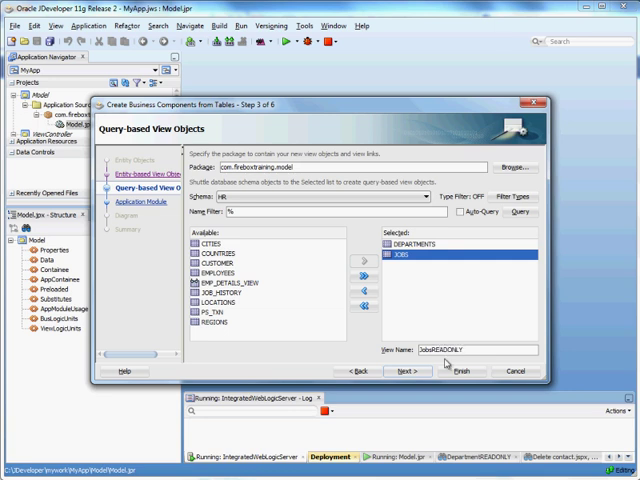
{"action": "left_click", "coordinate": [216, 272]}
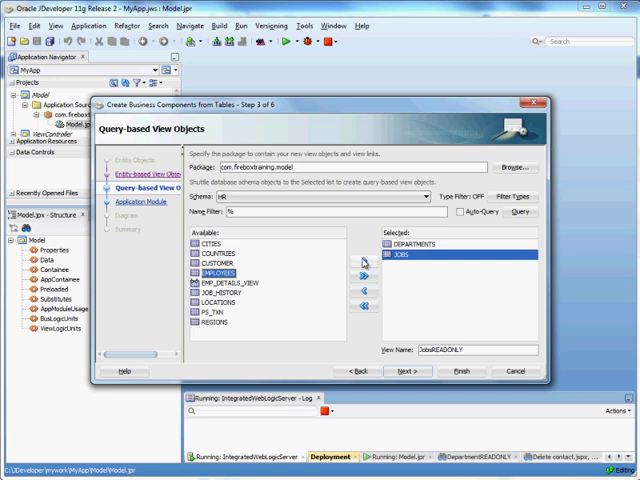
{"action": "left_click", "coordinate": [356, 275]}
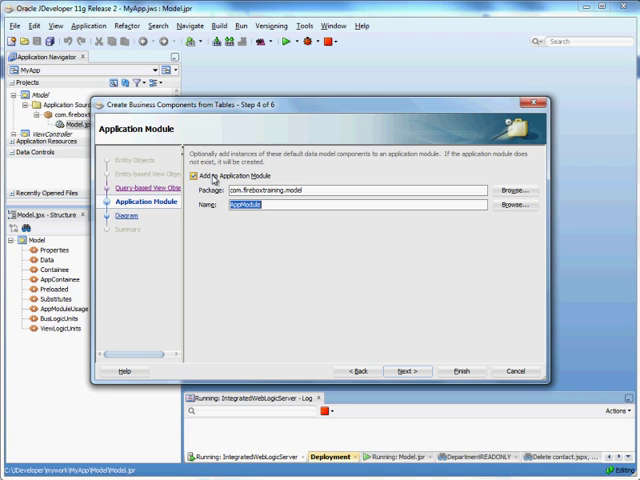
Step: Advance to the wizard Summary and finish generating the components and AppModule
{"action": "left_click", "coordinate": [405, 371]}
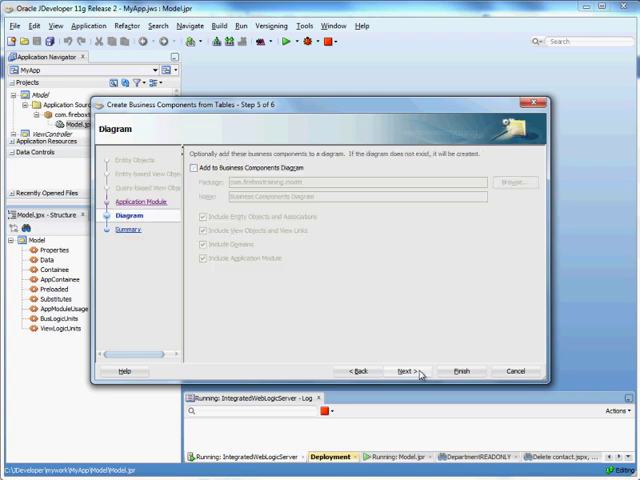
{"action": "left_click", "coordinate": [405, 371]}
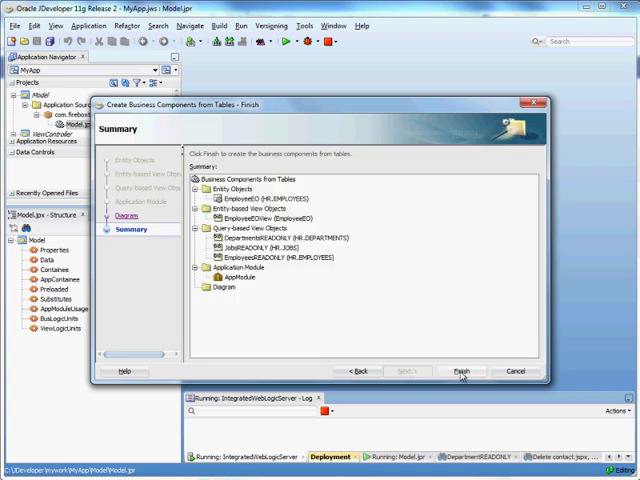
{"action": "left_click", "coordinate": [461, 371]}
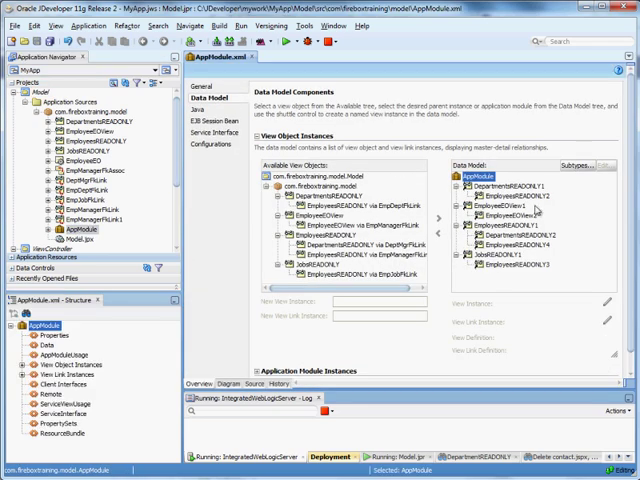
Step: Review AppModule's data model instances, then open EmployeeEOView in its editor
{"action": "left_click", "coordinate": [490, 186]}
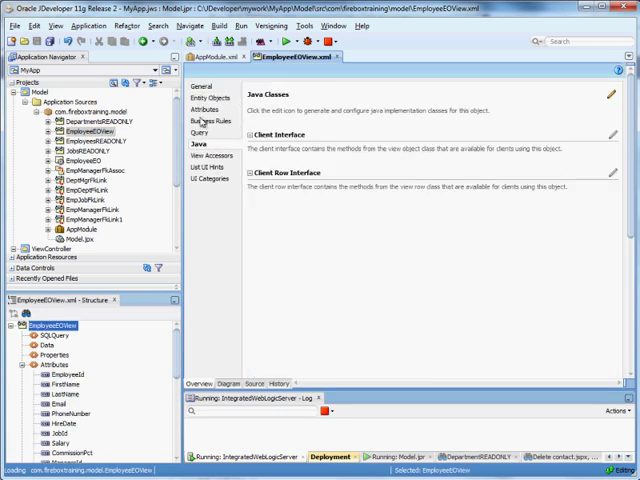
Step: Order EmployeeEOView's query by last_name, first_name
{"action": "left_click", "coordinate": [200, 131]}
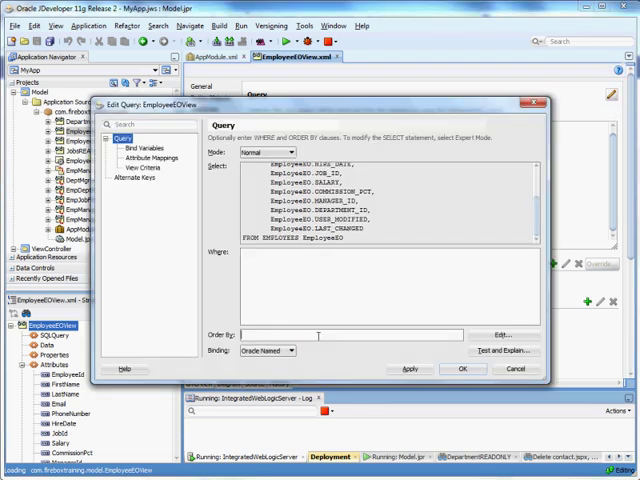
{"action": "type", "text": "last_name"}
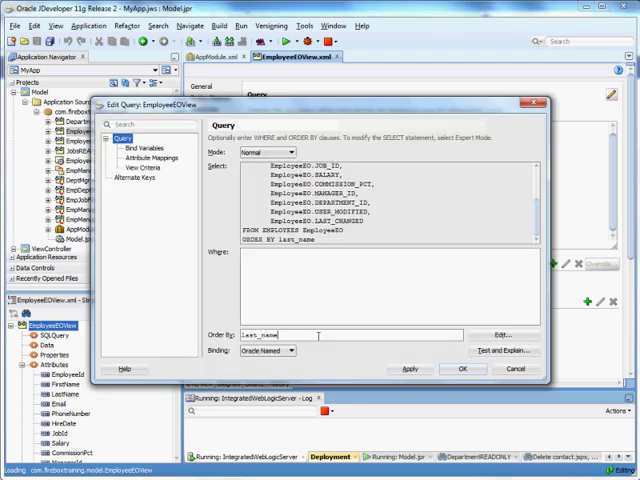
{"action": "type", "text": ", first_na"}
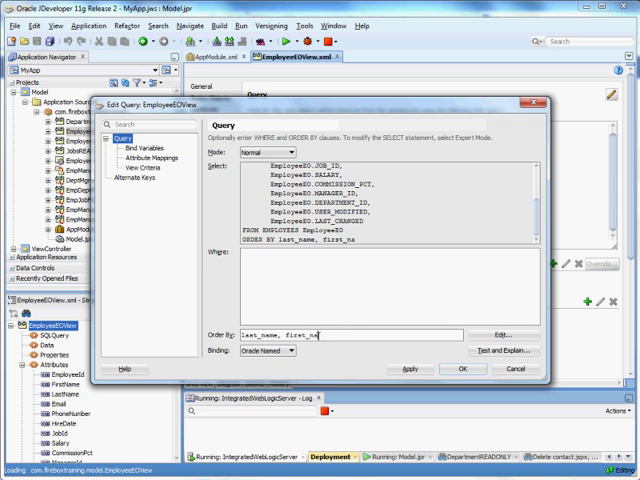
{"action": "left_click", "coordinate": [461, 369]}
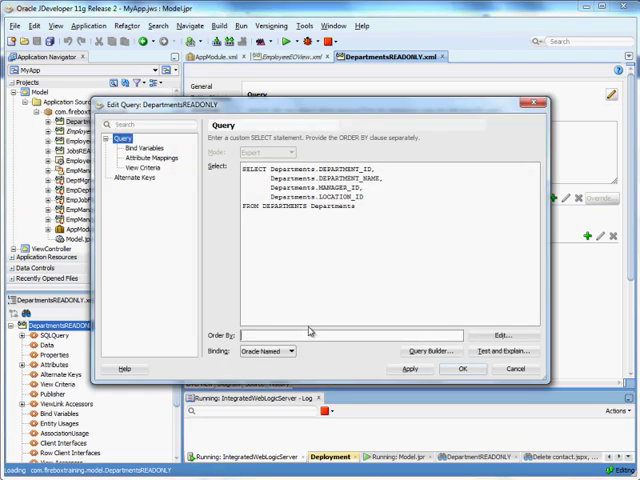
Step: Sort DepartmentsREADONLY by department_name, JobsREADONLY by job_title, and EmployeesREADONLY by first_name
{"action": "type", "text": "department_na"}
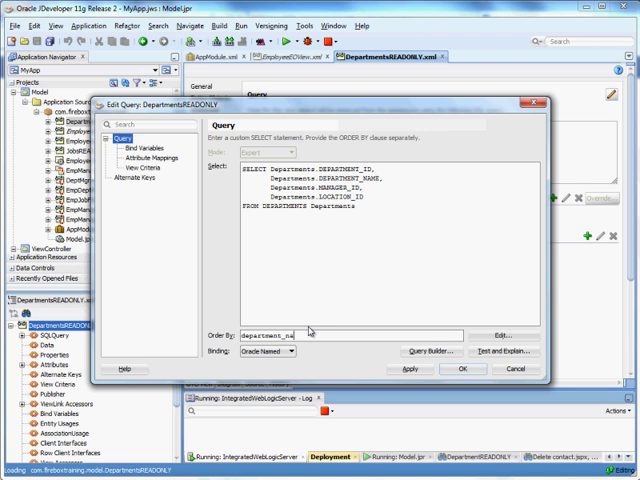
{"action": "left_click", "coordinate": [462, 369]}
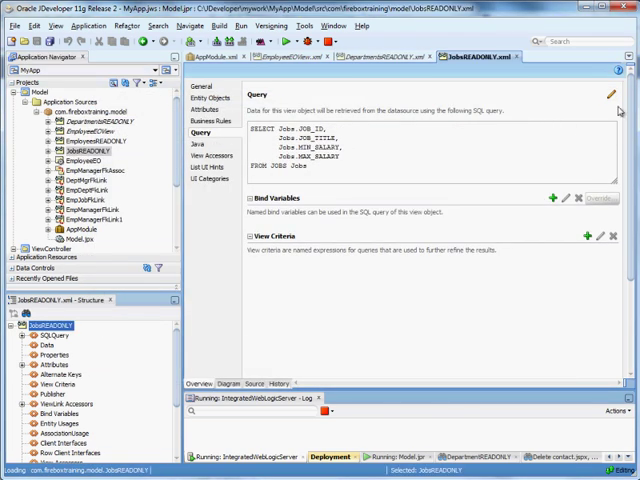
{"action": "left_click", "coordinate": [614, 95]}
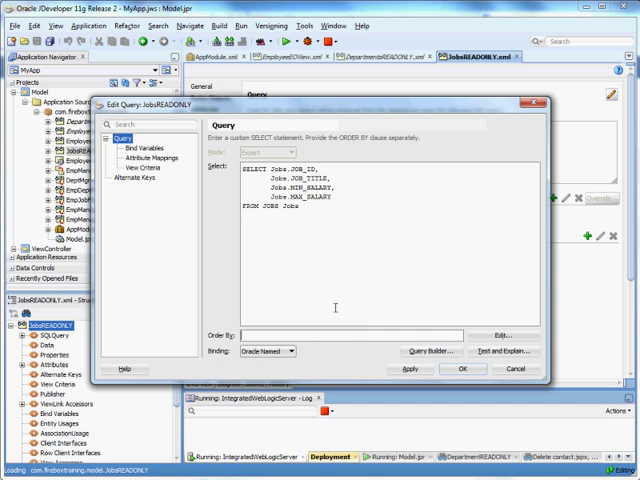
{"action": "type", "text": "job_title"}
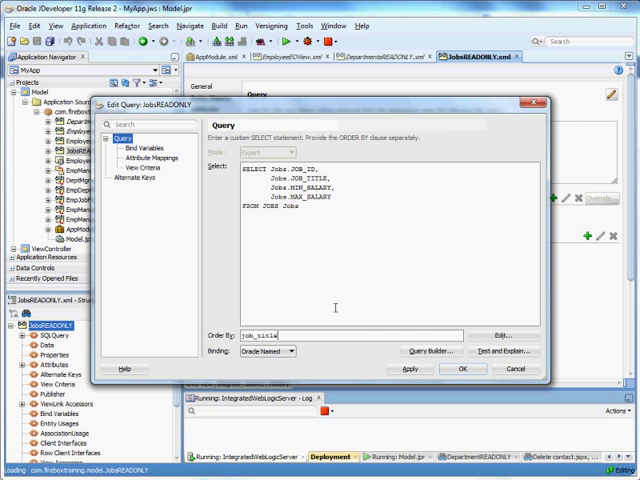
{"action": "left_click", "coordinate": [462, 369]}
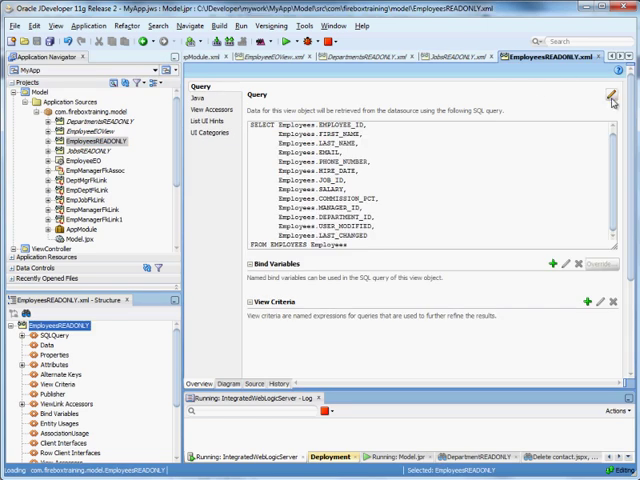
{"action": "left_click", "coordinate": [609, 95]}
{"action": "type", "text": "last_name, "}
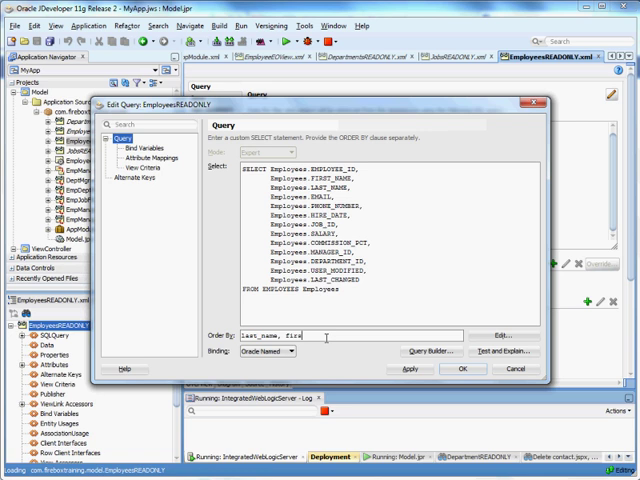
{"action": "type", "text": "first_name"}
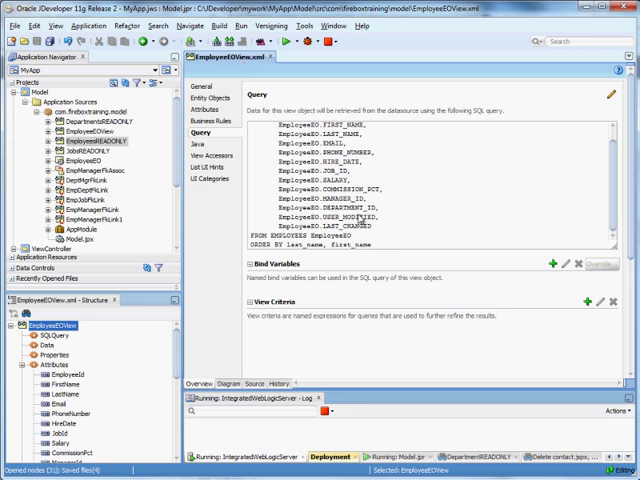
Step: Save all, close other editors, and show DepartmentId's List of Values settings
{"action": "left_click", "coordinate": [202, 99]}
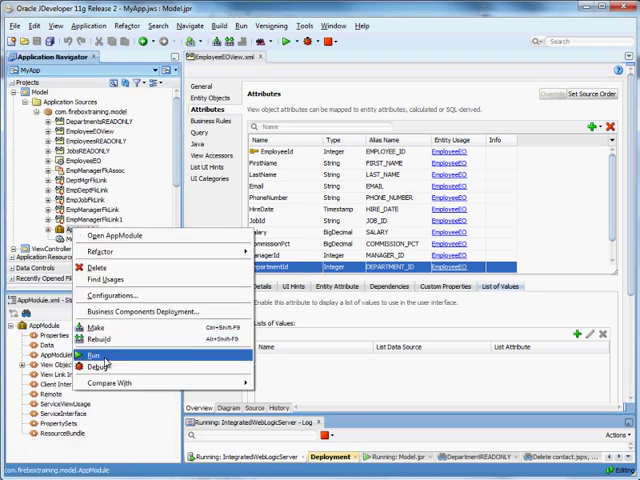
{"action": "left_click", "coordinate": [96, 355]}
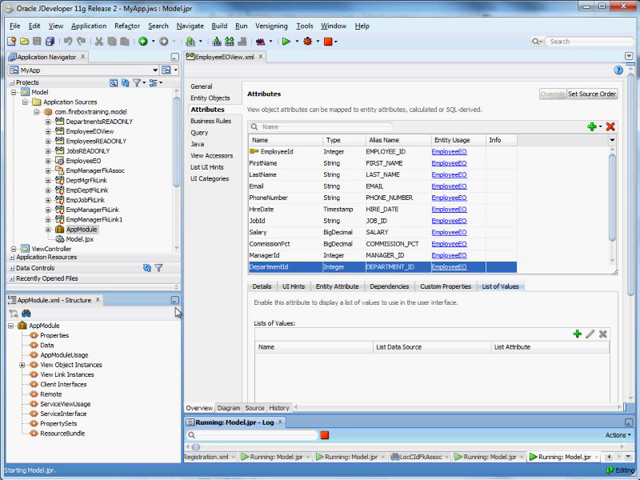
{"action": "mouse_move", "coordinate": [178, 312]}
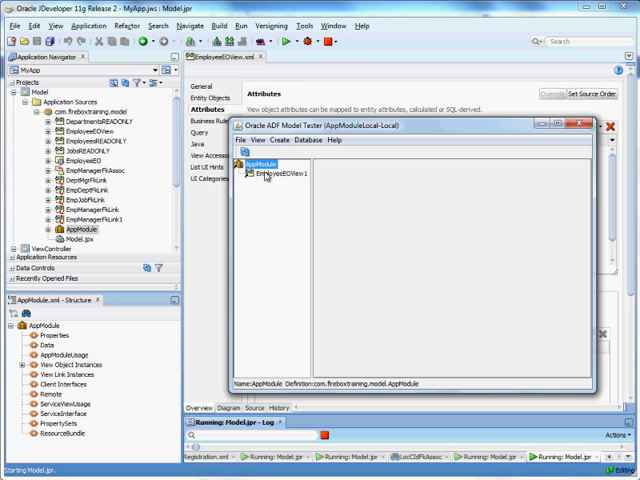
{"action": "double_click", "coordinate": [282, 176]}
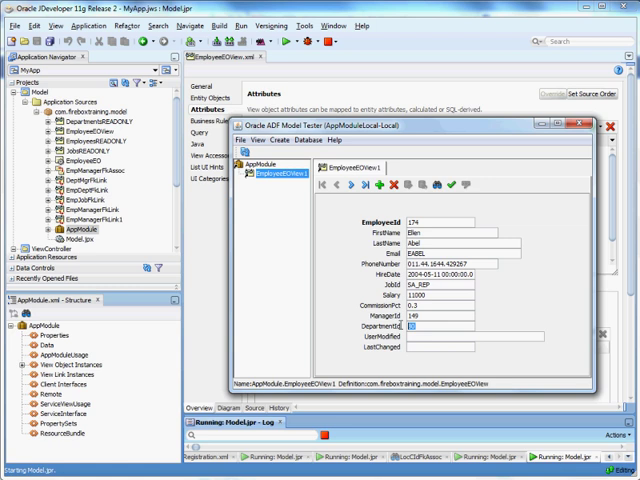
{"action": "left_click", "coordinate": [570, 128]}
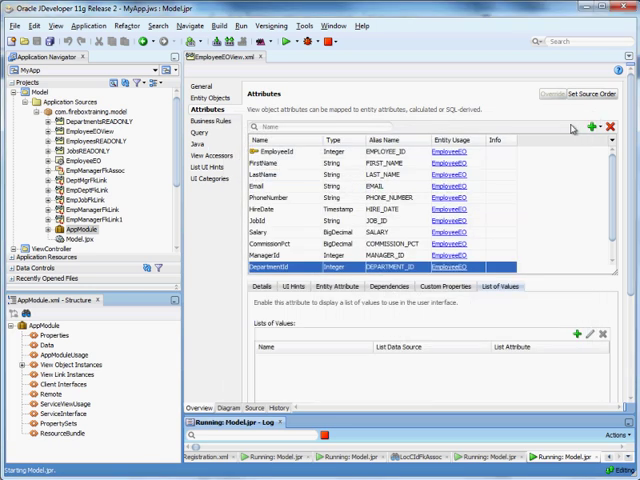
{"action": "mouse_move", "coordinate": [300, 275]}
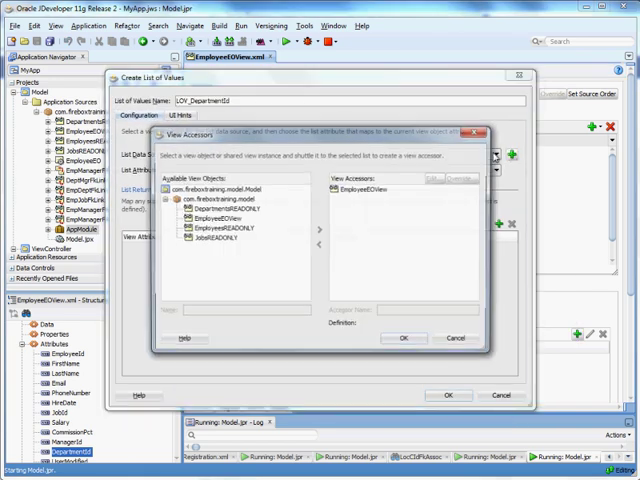
Step: Create LOV_DepartmentId from the DepartmentsREADONLY1 accessor, displaying DepartmentName
{"action": "left_click", "coordinate": [314, 229]}
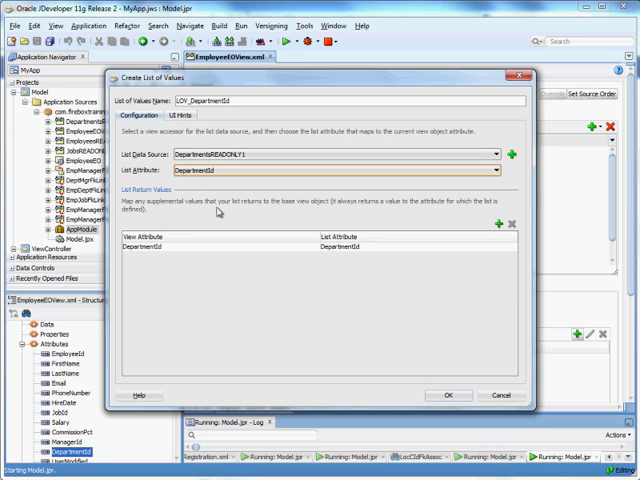
{"action": "mouse_move", "coordinate": [331, 249]}
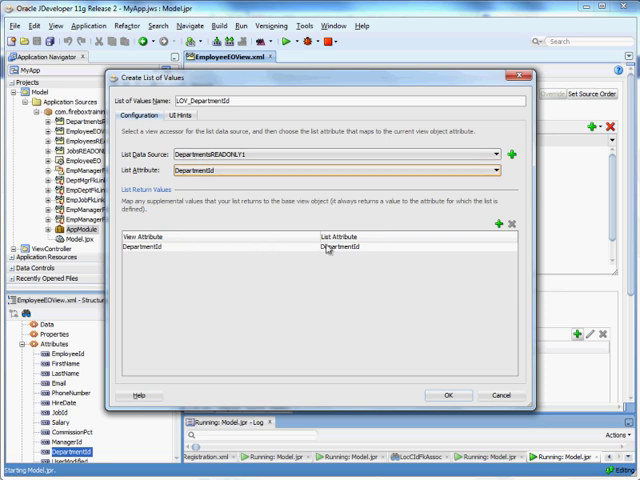
{"action": "left_click", "coordinate": [166, 115]}
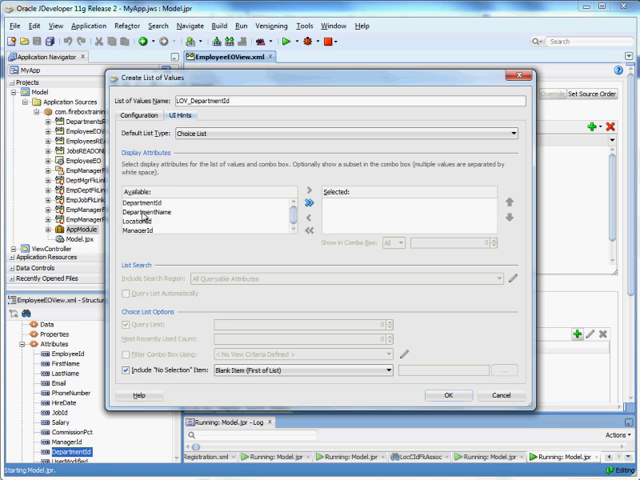
{"action": "left_click", "coordinate": [301, 202]}
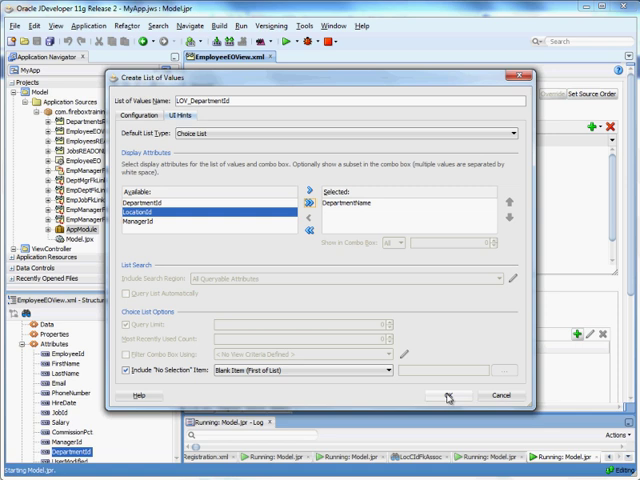
{"action": "left_click", "coordinate": [443, 396]}
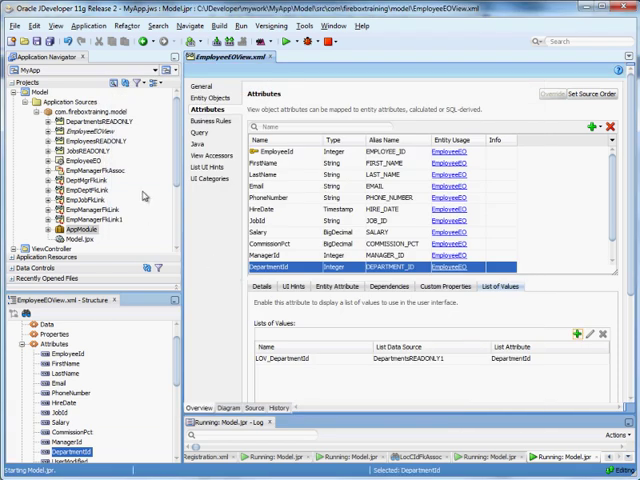
Step: Create LOV_JobId from a new JobsREADONLY1 accessor as a choice list showing JobTitle
{"action": "left_click", "coordinate": [270, 212]}
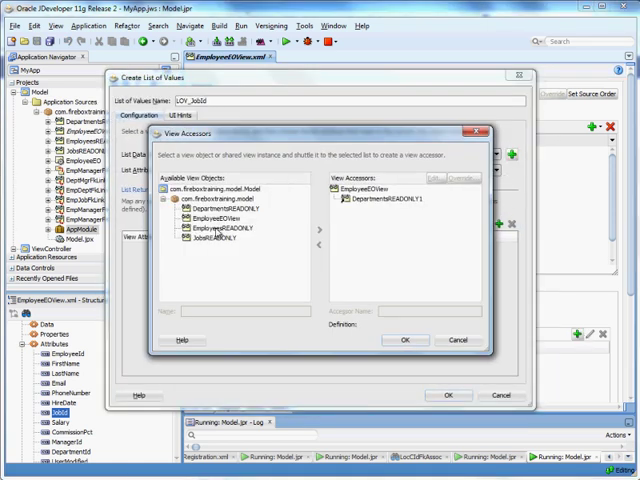
{"action": "left_click", "coordinate": [319, 230]}
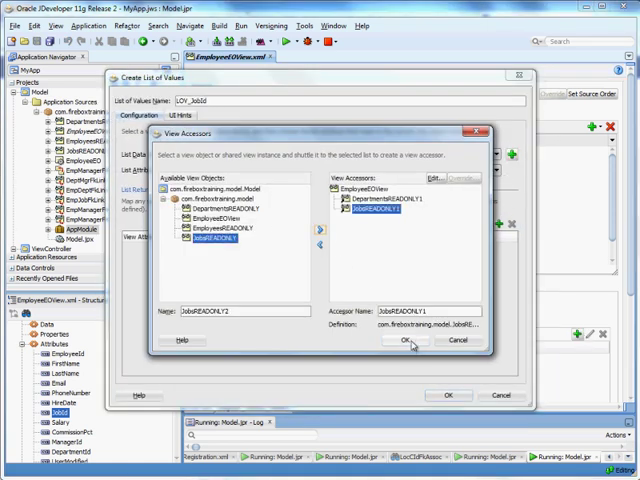
{"action": "left_click", "coordinate": [409, 340]}
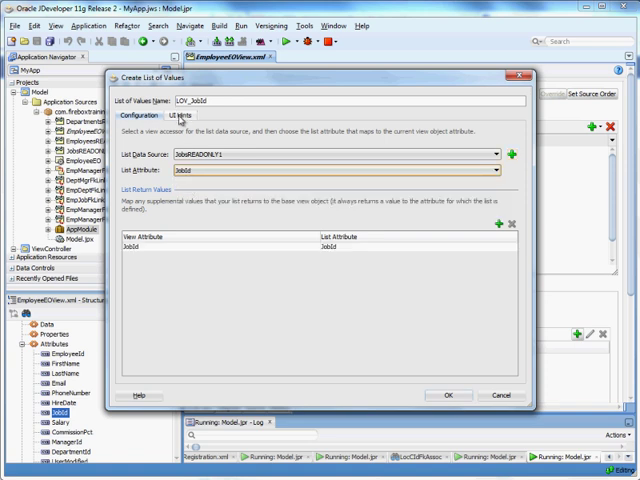
{"action": "left_click", "coordinate": [173, 115]}
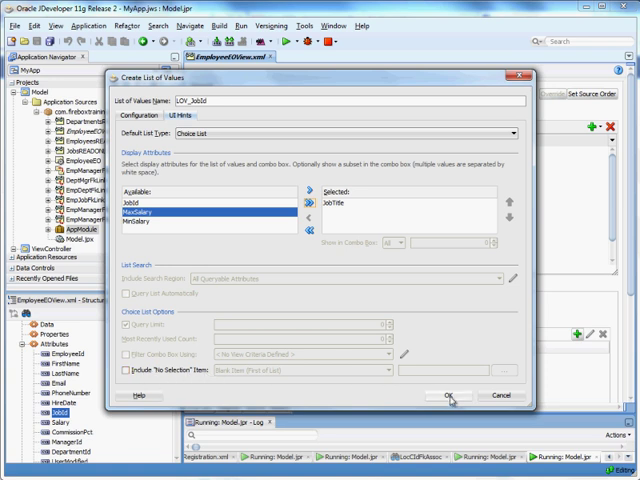
{"action": "left_click", "coordinate": [449, 396]}
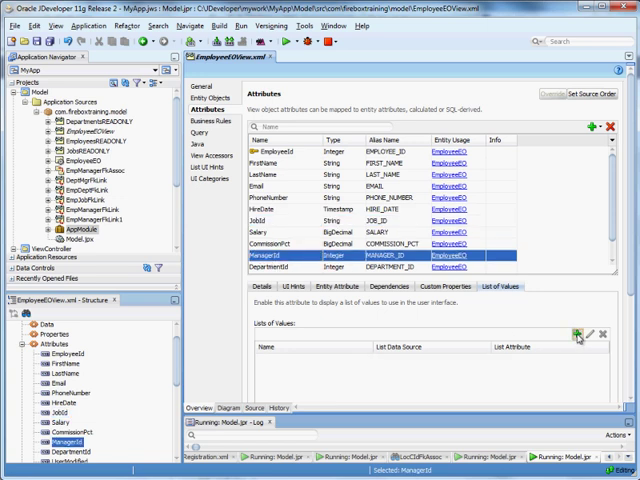
Step: Add a ManagerId list from EmployeesREADONLY1 showing FirstName and LastName, with a labeled <No Manager> entry
{"action": "left_click", "coordinate": [577, 335]}
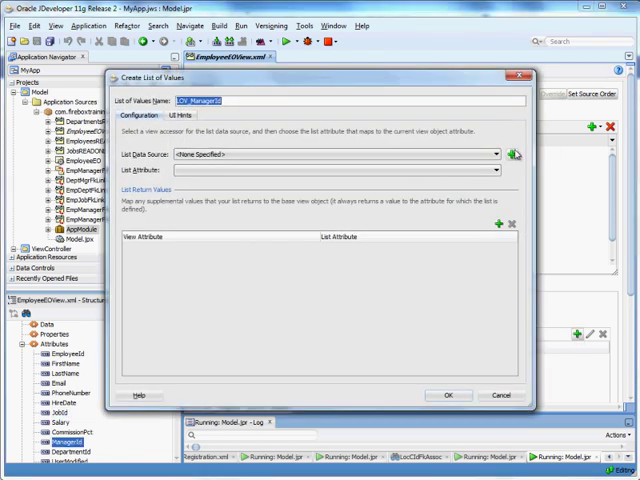
{"action": "left_click", "coordinate": [514, 154]}
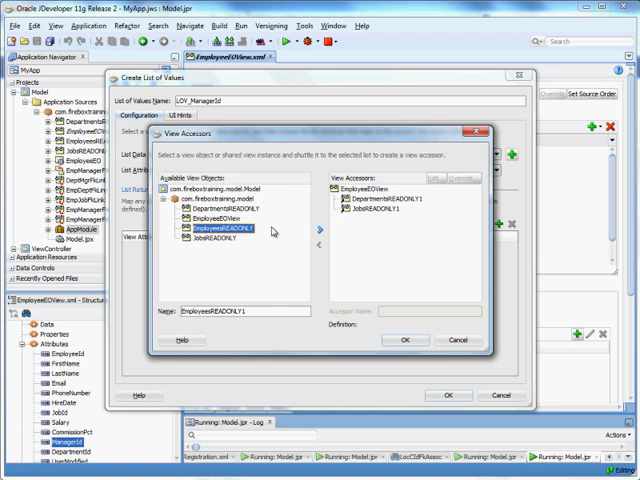
{"action": "left_click", "coordinate": [403, 339]}
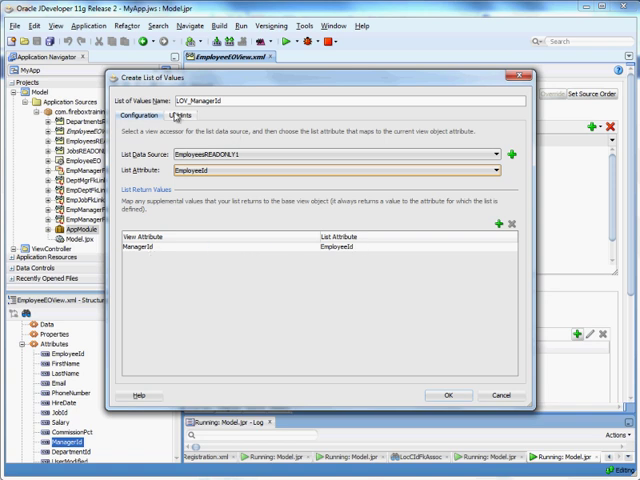
{"action": "left_click", "coordinate": [165, 116]}
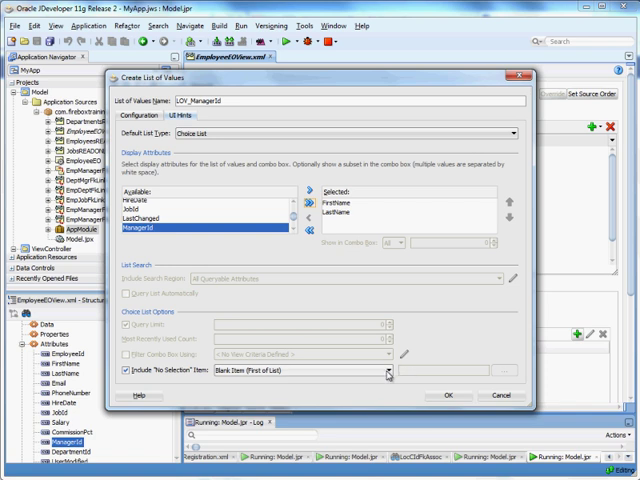
{"action": "left_click", "coordinate": [386, 373]}
{"action": "type", "text": "<No Manager>"}
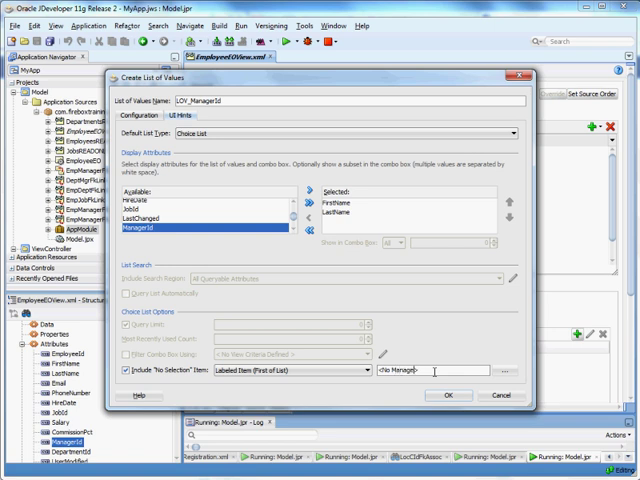
{"action": "left_click", "coordinate": [449, 394]}
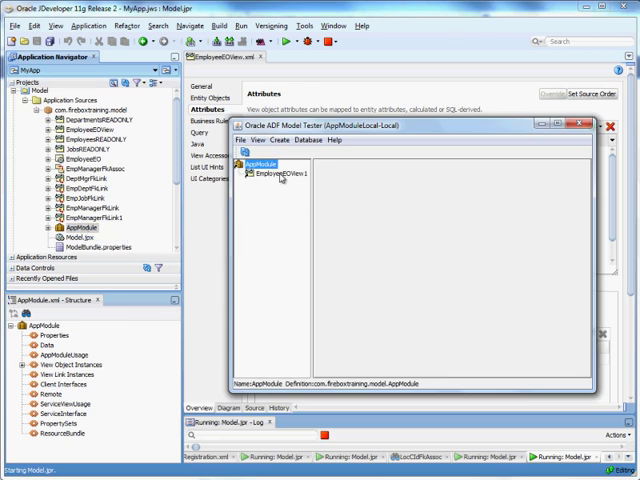
Step: Open EmployeeEOView1 in the ADF Model Tester and check the ManagerId employee-name list
{"action": "double_click", "coordinate": [283, 179]}
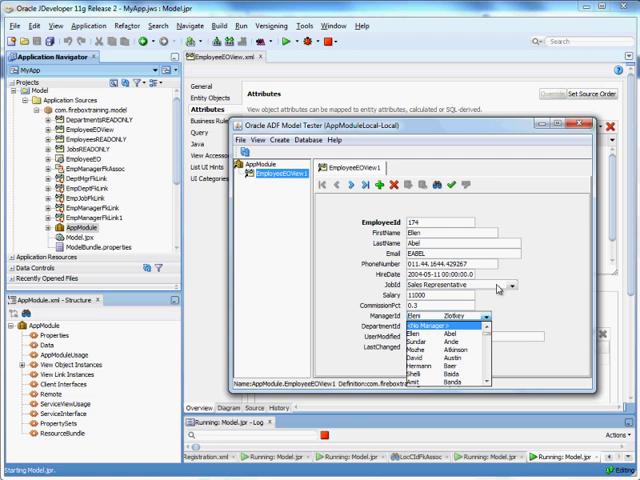
{"action": "left_click", "coordinate": [513, 285]}
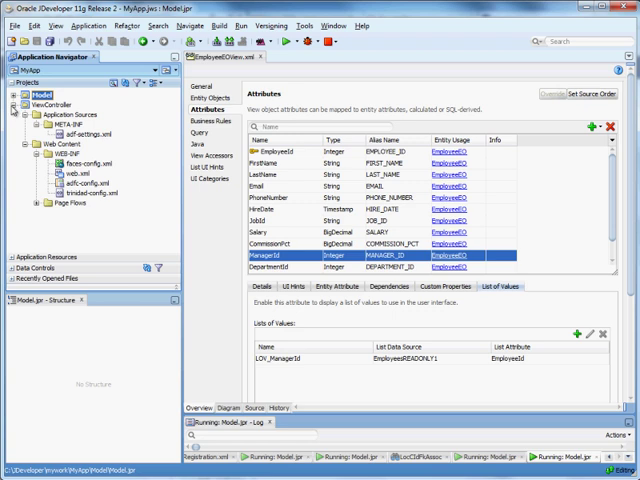
Step: Create a blank JSP XML JSF page empForm.jspx in ViewController
{"action": "right_click", "coordinate": [63, 141]}
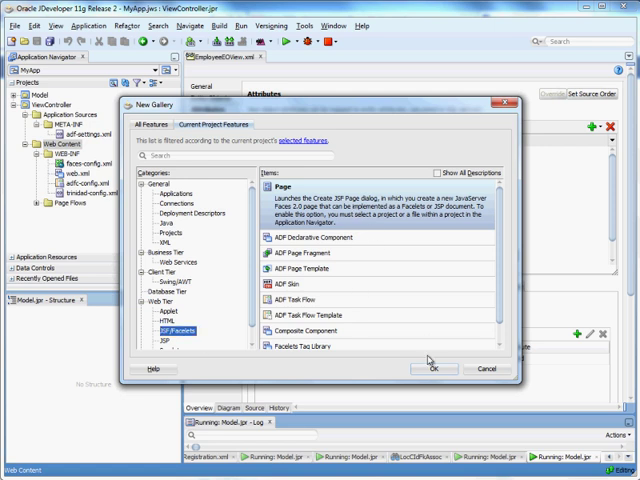
{"action": "left_click", "coordinate": [432, 368]}
{"action": "type", "text": "empForm.jspx"}
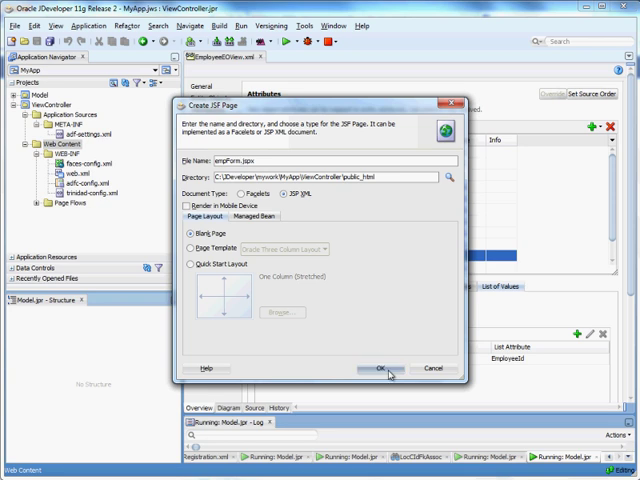
{"action": "left_click", "coordinate": [382, 368]}
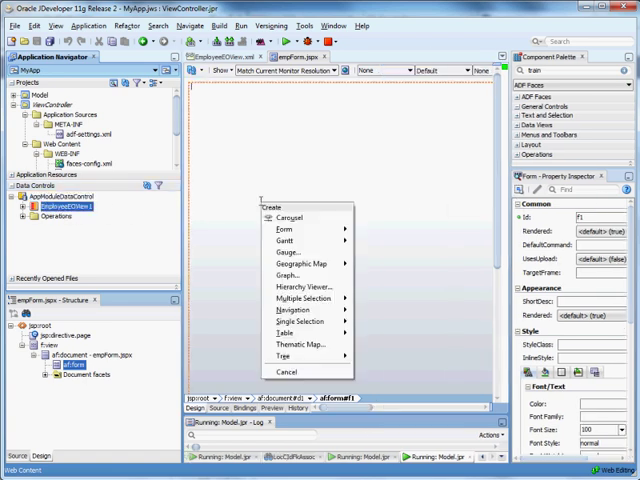
{"action": "mouse_move", "coordinate": [278, 226]}
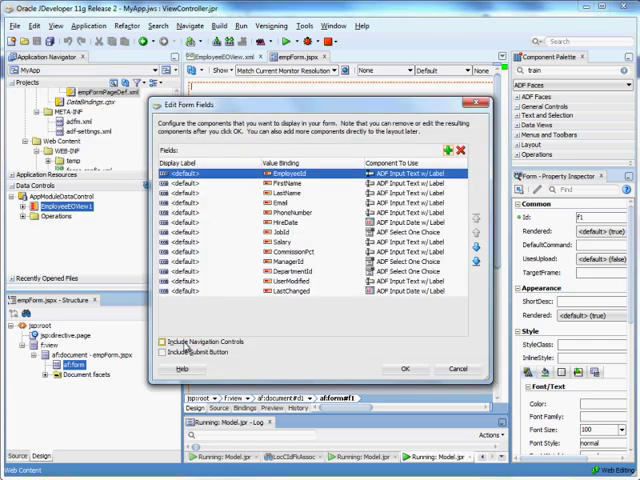
Step: Add EmployeeEOView1 as an ADF Form with navigation controls, then expand Operations
{"action": "left_click", "coordinate": [161, 342]}
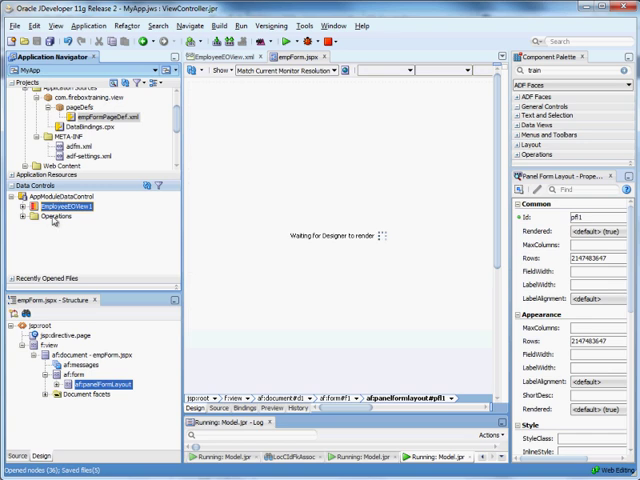
{"action": "left_click", "coordinate": [52, 216]}
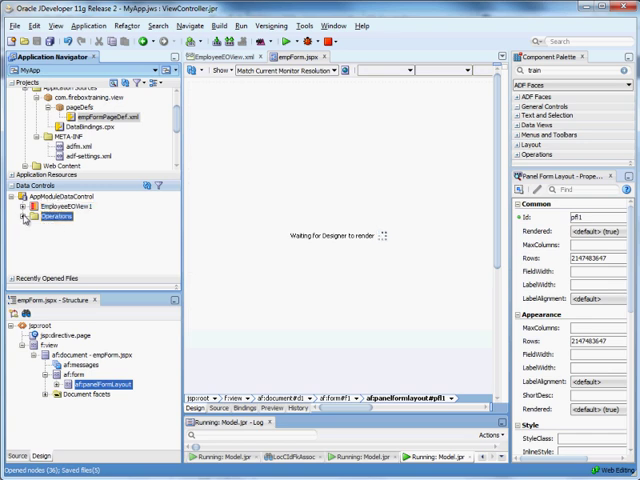
{"action": "left_click", "coordinate": [18, 215]}
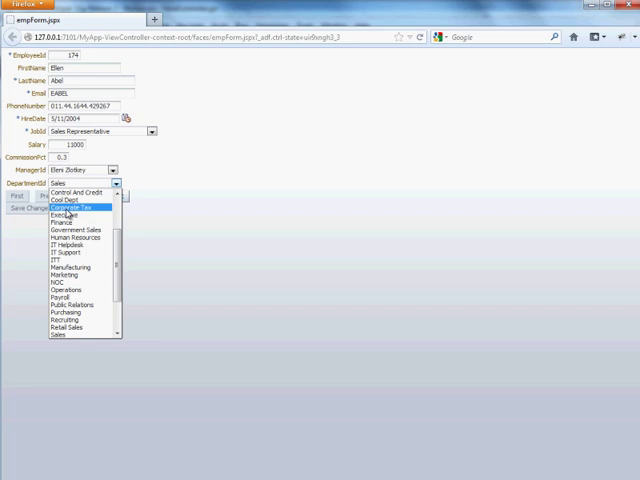
Step: Choose a different department from the DepartmentId list on the running empForm page
{"action": "left_click", "coordinate": [72, 210]}
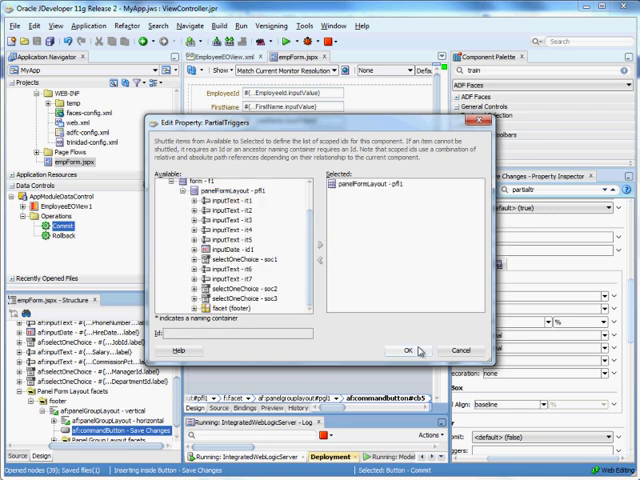
Step: Set the Save Changes button's partial trigger to panelFormLayout pf1
{"action": "left_click", "coordinate": [409, 350]}
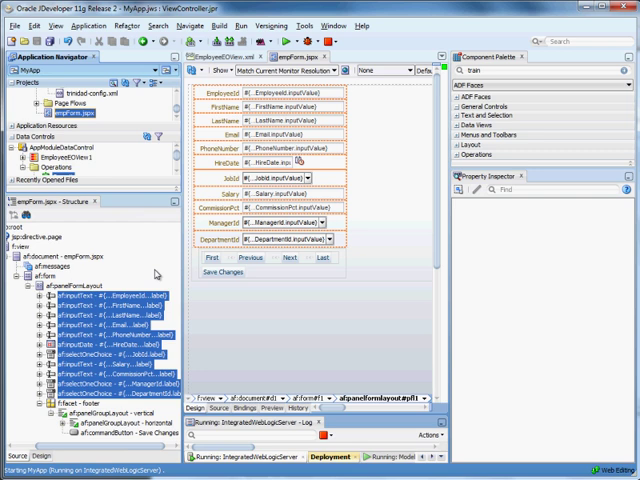
{"action": "mouse_move", "coordinate": [262, 260]}
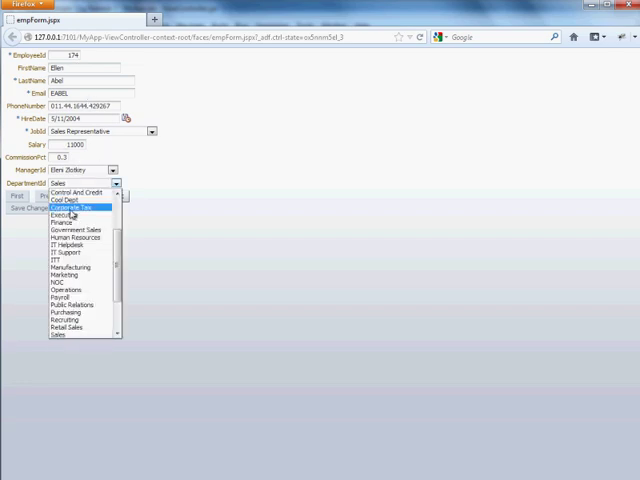
Step: Change employee 174's department to Corporate Tax, save, and browse to the next record
{"action": "left_click", "coordinate": [67, 207]}
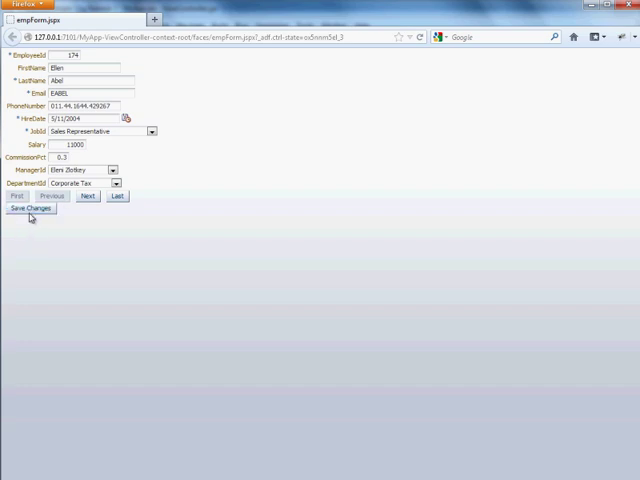
{"action": "left_click", "coordinate": [31, 208]}
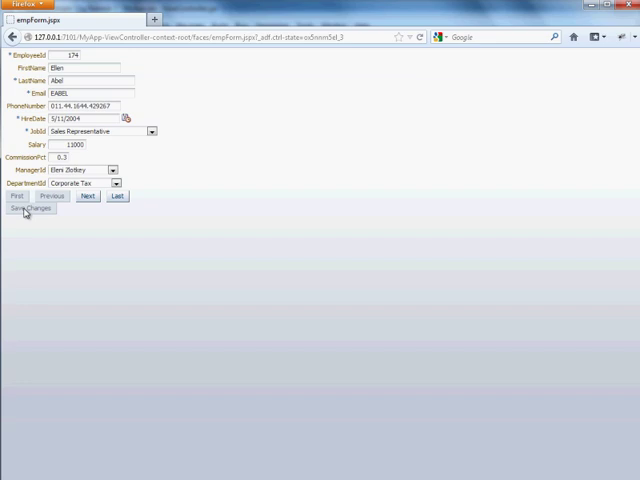
{"action": "left_click", "coordinate": [88, 196]}
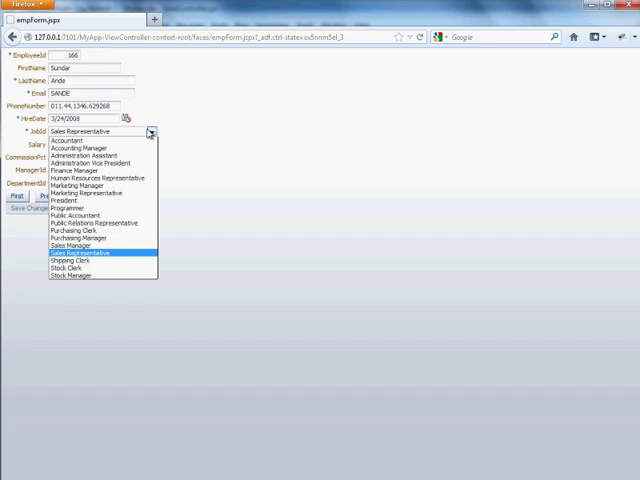
{"action": "left_click", "coordinate": [79, 252]}
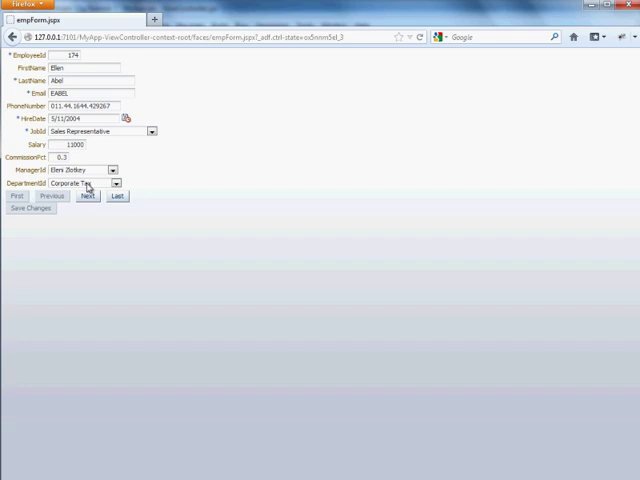
{"action": "mouse_move", "coordinate": [287, 212]}
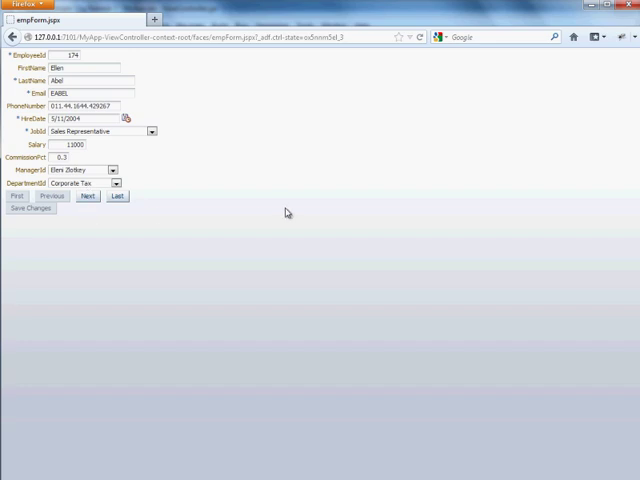
{"action": "mouse_move", "coordinate": [291, 221]}
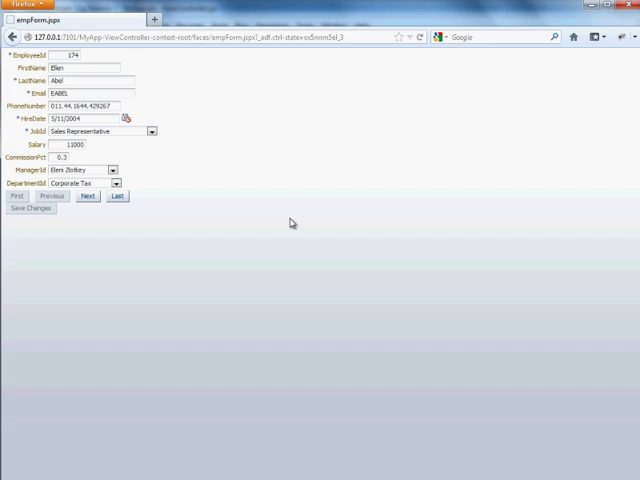
{"action": "mouse_move", "coordinate": [358, 209]}
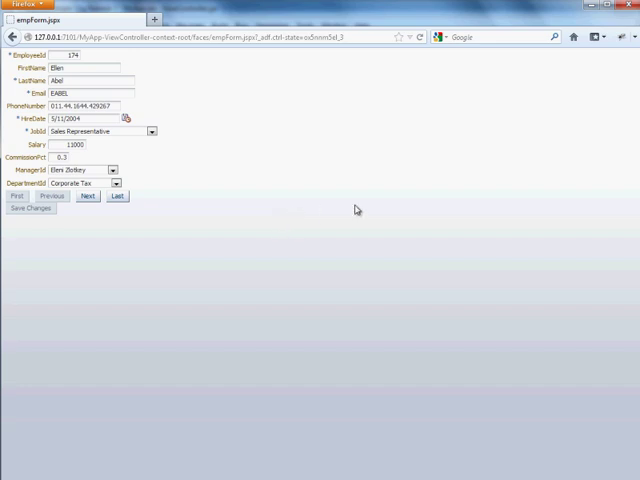